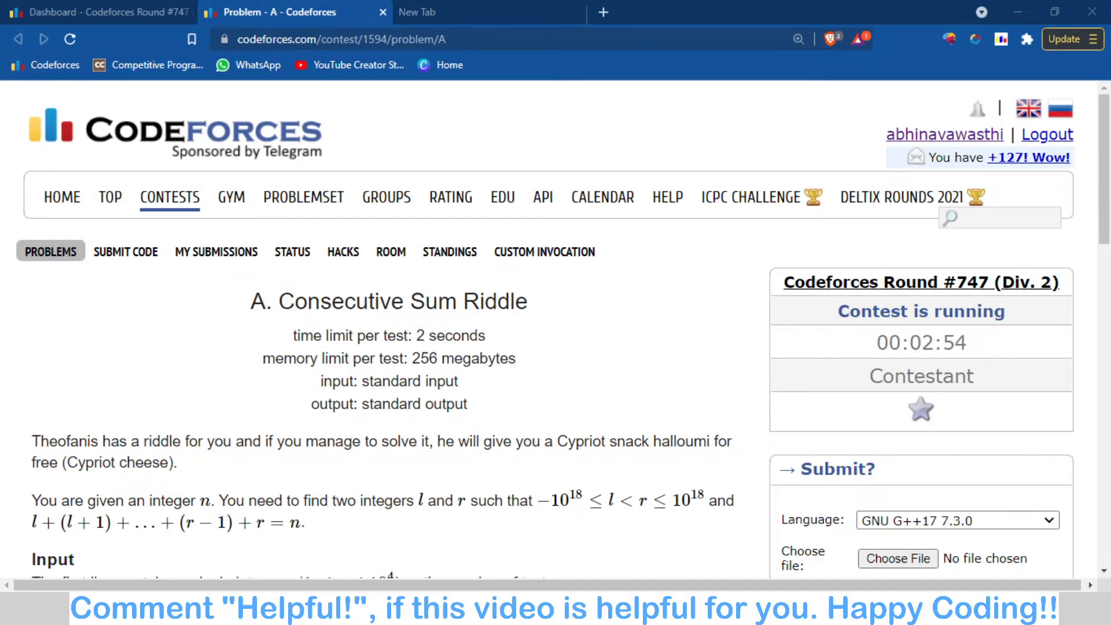
Read the Consecutive Sum Riddle statement and highlight the requirement to find integers l and r
{"action": "scroll", "scroll_direction": "down", "scroll_amount": 3}
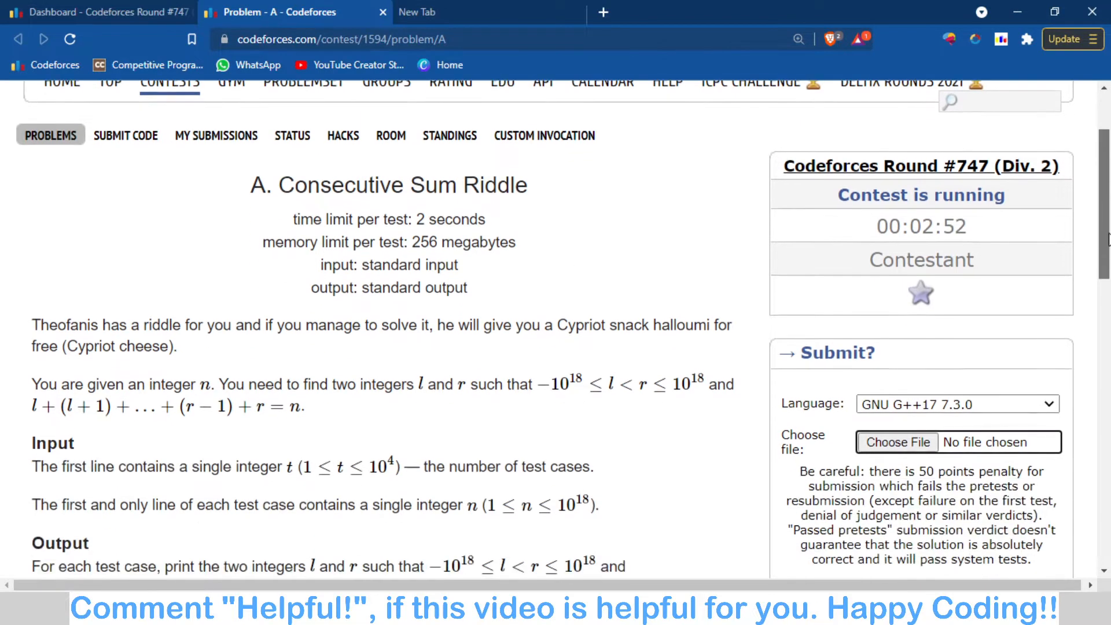
{"action": "scroll", "scroll_direction": "down", "scroll_amount": 3}
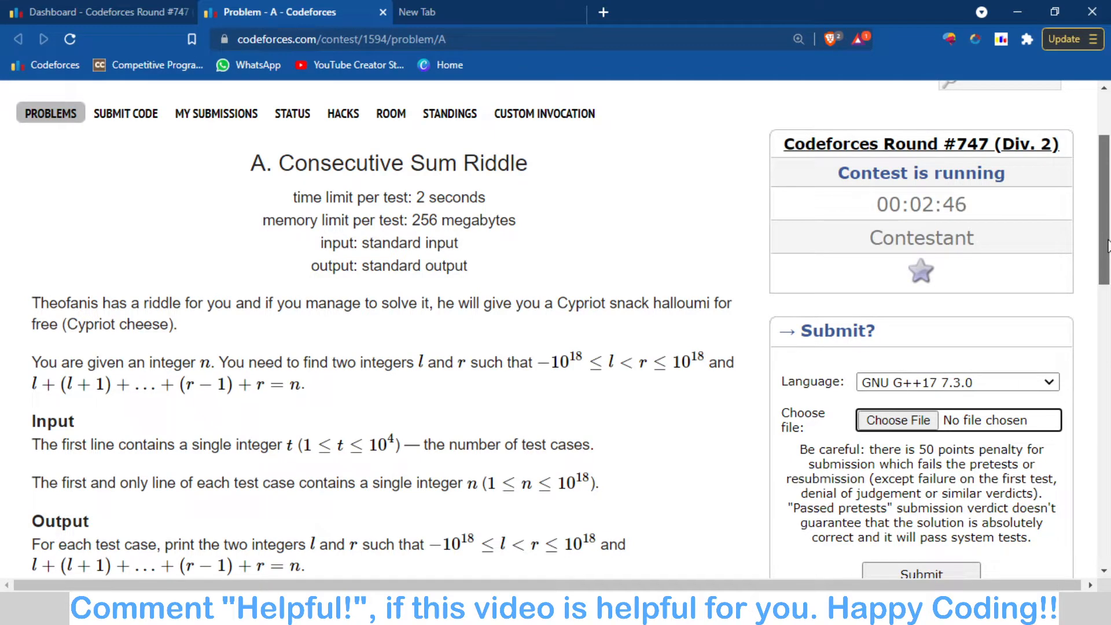
{"action": "scroll", "scroll_direction": "down", "scroll_amount": 3}
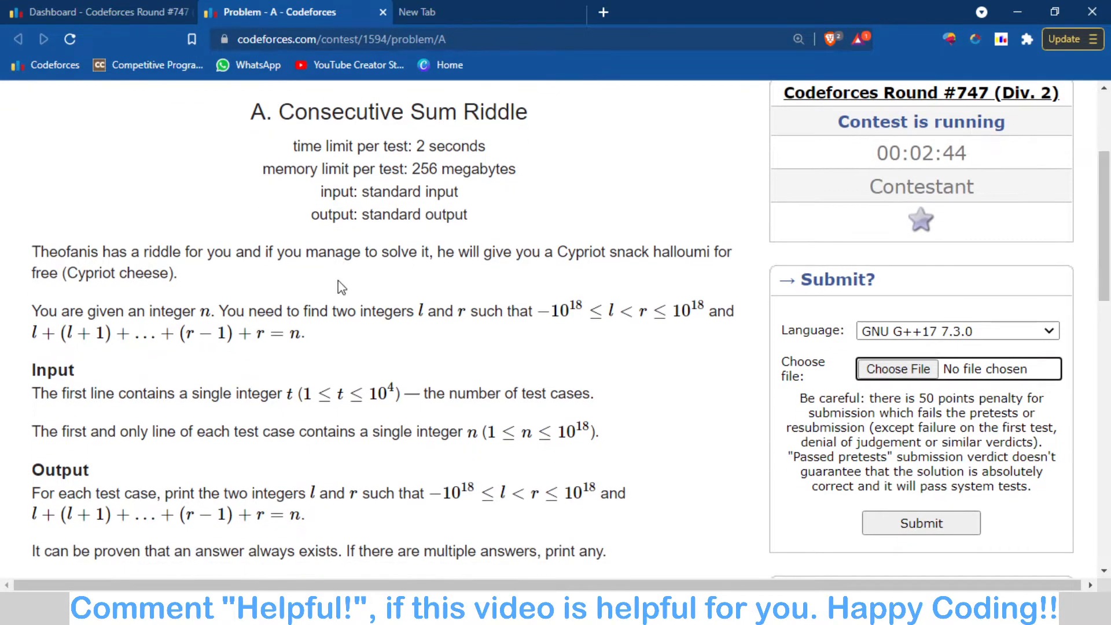
{"action": "mouse_move", "coordinate": [206, 313]}
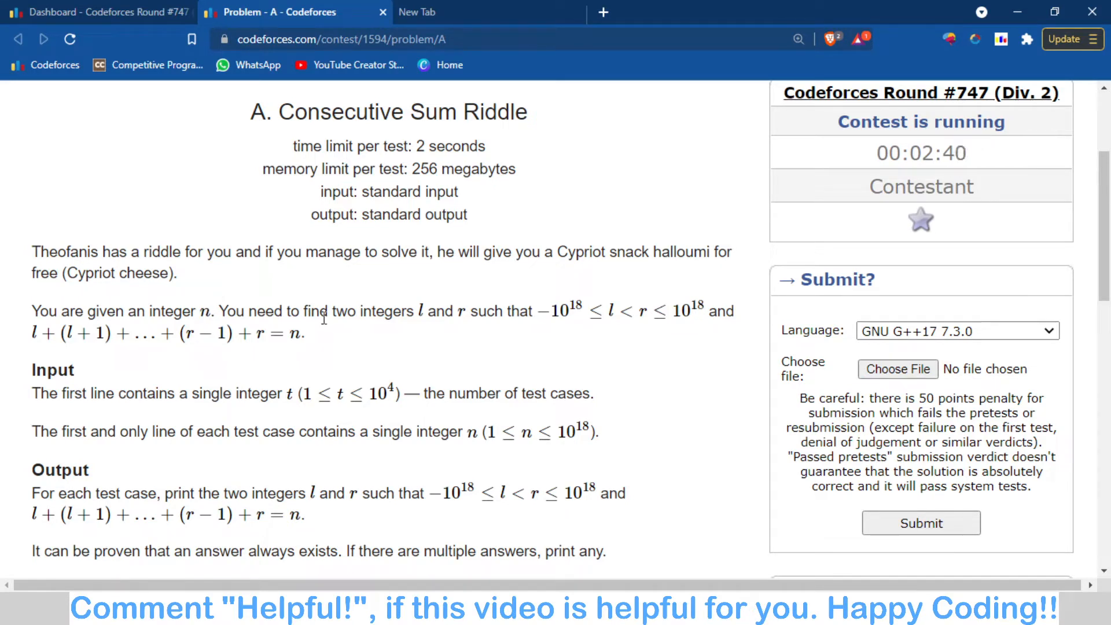
{"action": "left_click_drag", "start_coordinate": [301, 311], "coordinate": [473, 311]}
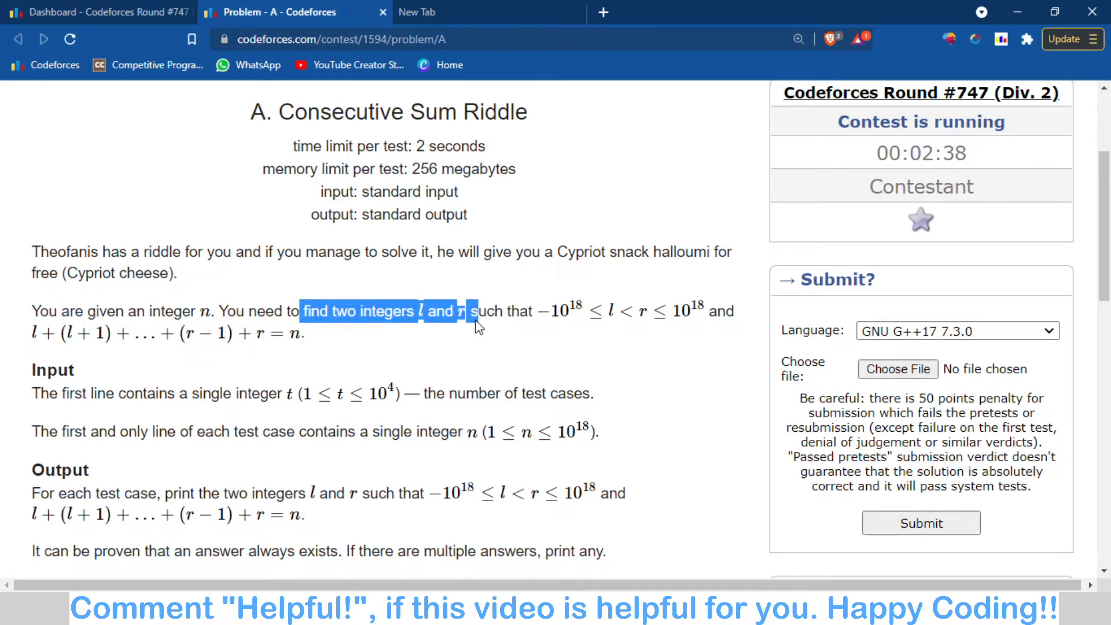
{"action": "left_click", "coordinate": [494, 335]}
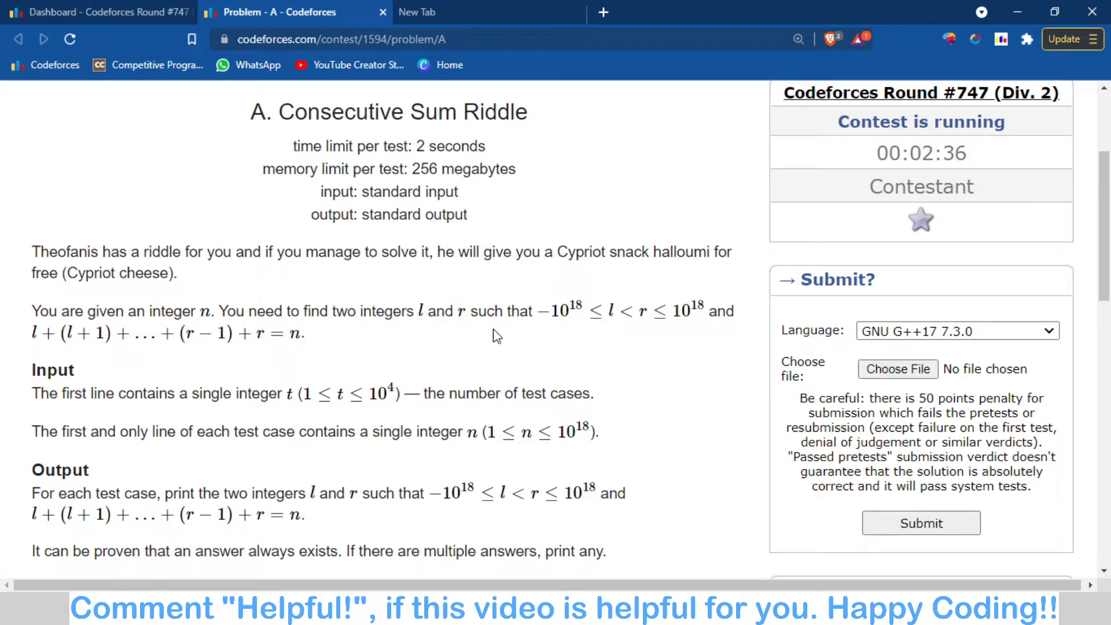
{"action": "left_click_drag", "start_coordinate": [417, 311], "coordinate": [454, 311]}
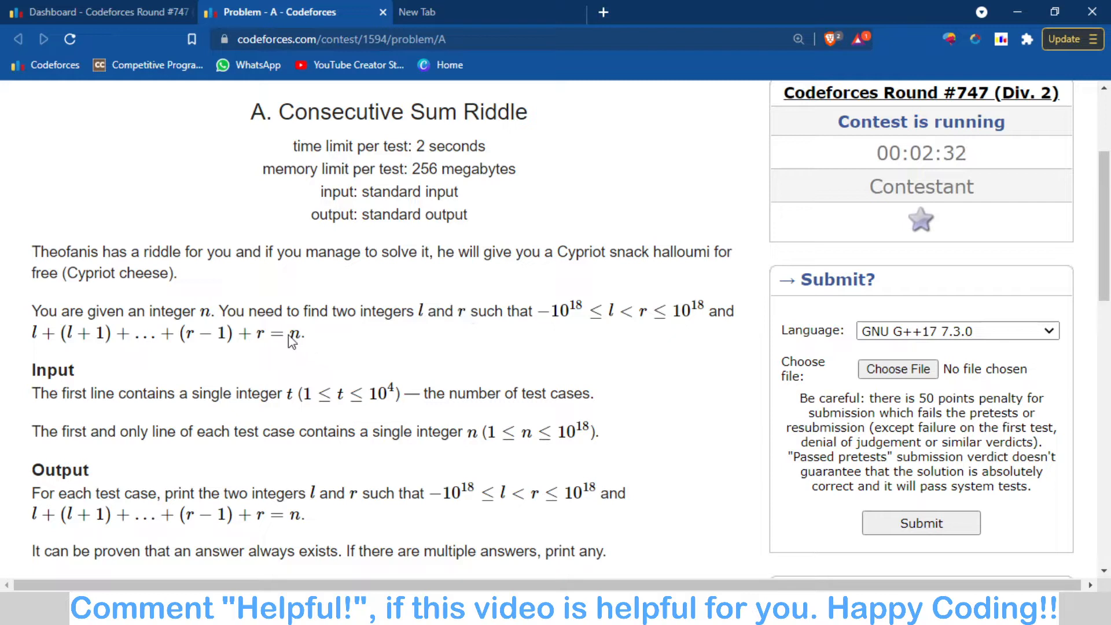
{"action": "mouse_move", "coordinate": [538, 330]}
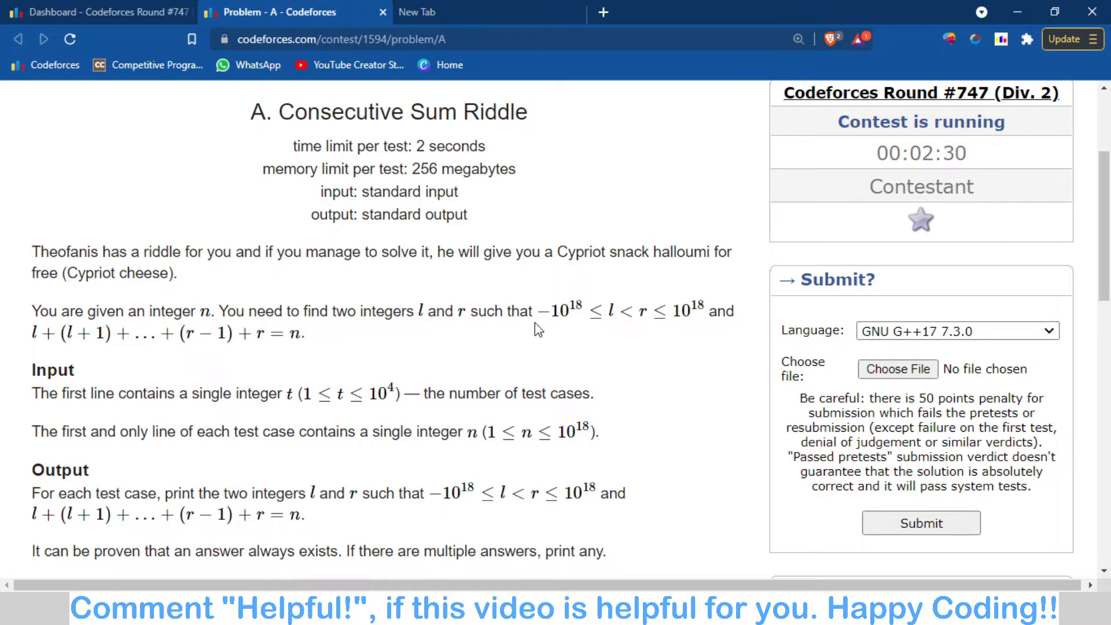
{"action": "mouse_move", "coordinate": [464, 306]}
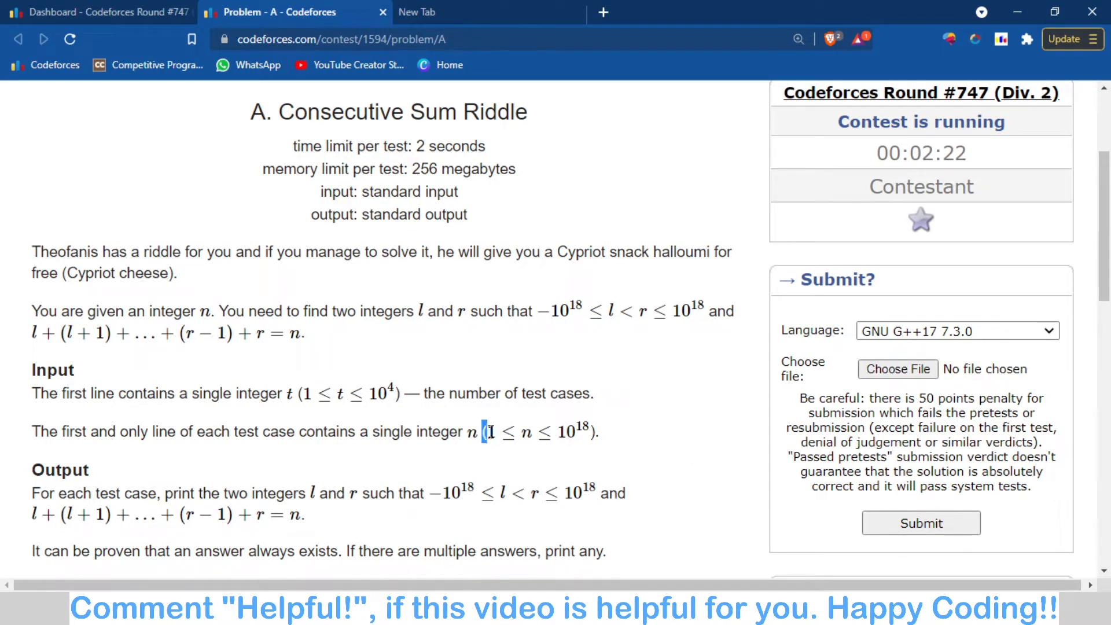
Continue down to the Example input/output and the Note section
{"action": "scroll", "scroll_direction": "down", "scroll_amount": 3}
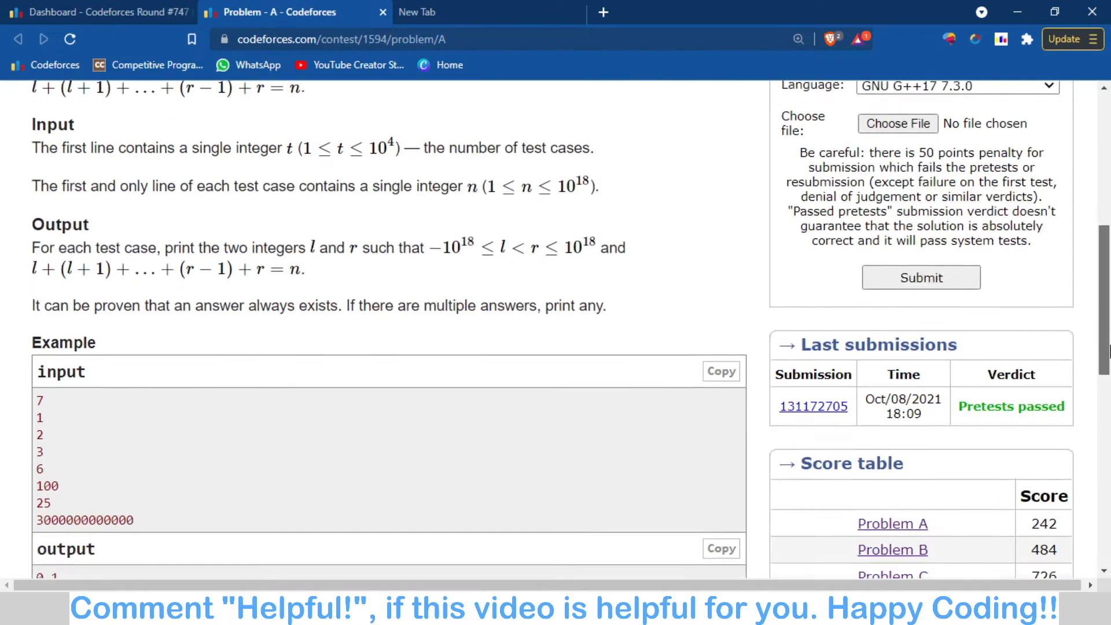
{"action": "scroll", "scroll_direction": "down", "scroll_amount": 3}
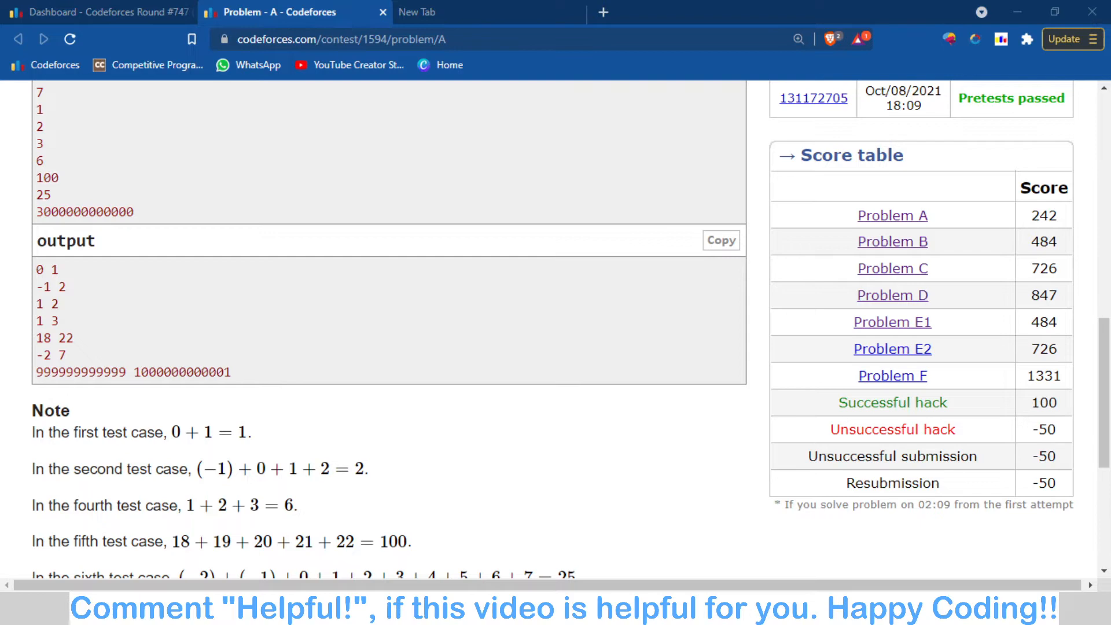
On the Miro board, handwrite n followed by -(n-1) … (n) = n
{"action": "left_click", "coordinate": [580, 11]}
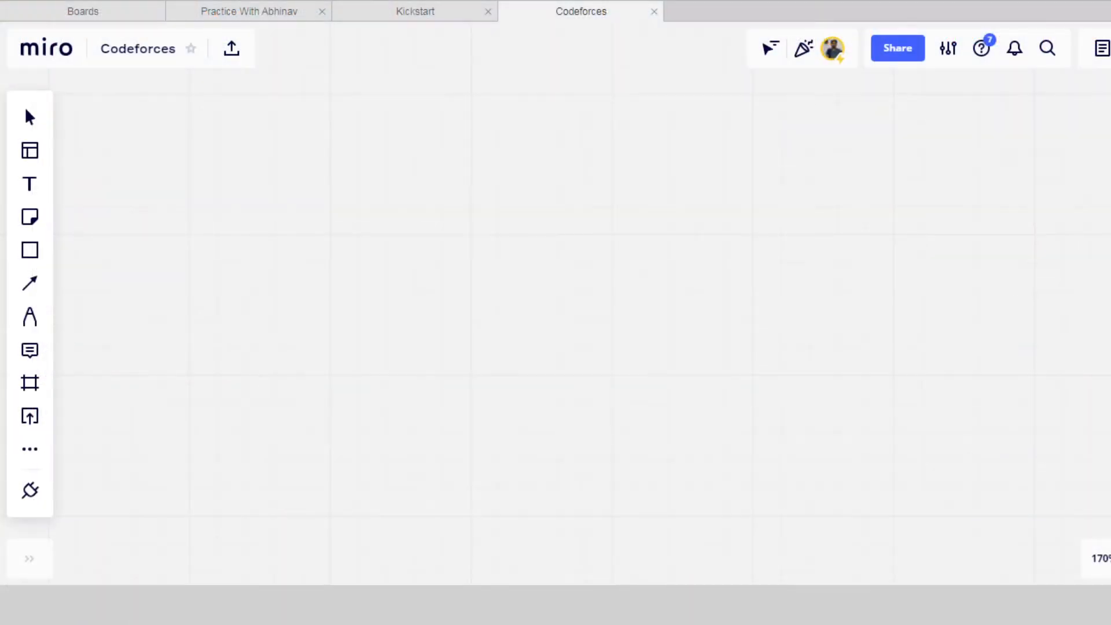
{"action": "mouse_move", "coordinate": [30, 282]}
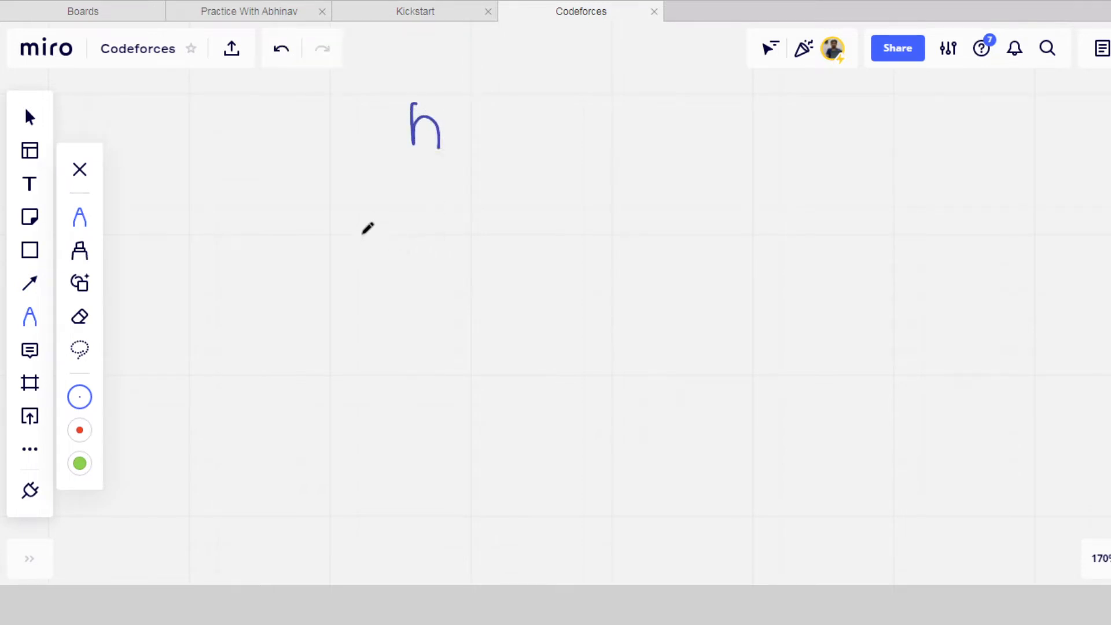
{"action": "left_click_drag", "start_coordinate": [347, 236], "coordinate": [390, 267]}
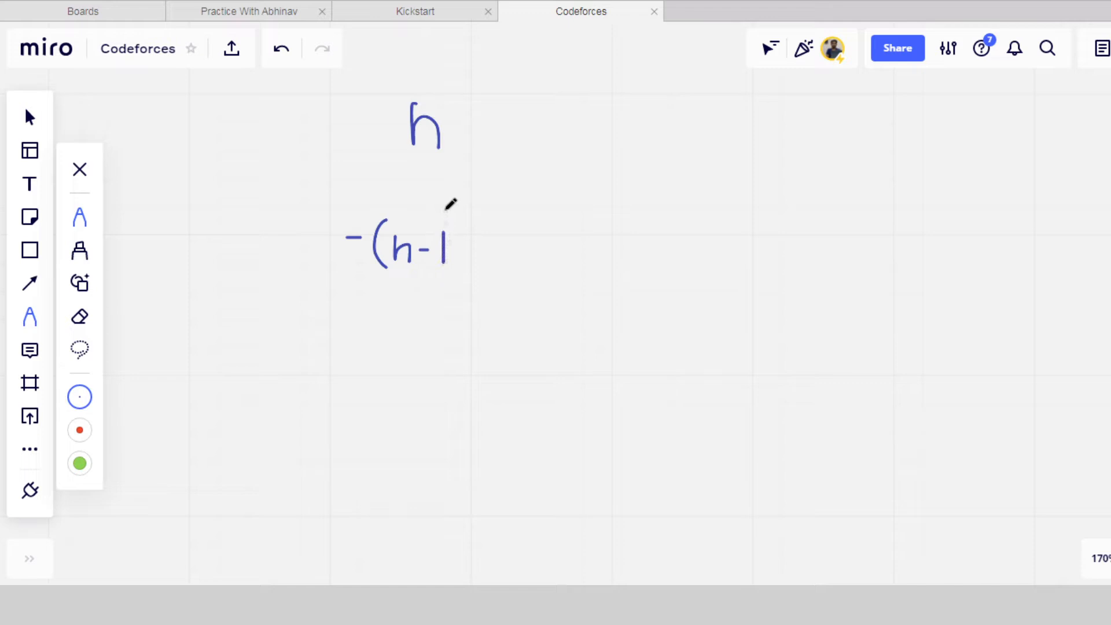
{"action": "left_click_drag", "start_coordinate": [453, 206], "coordinate": [457, 277]}
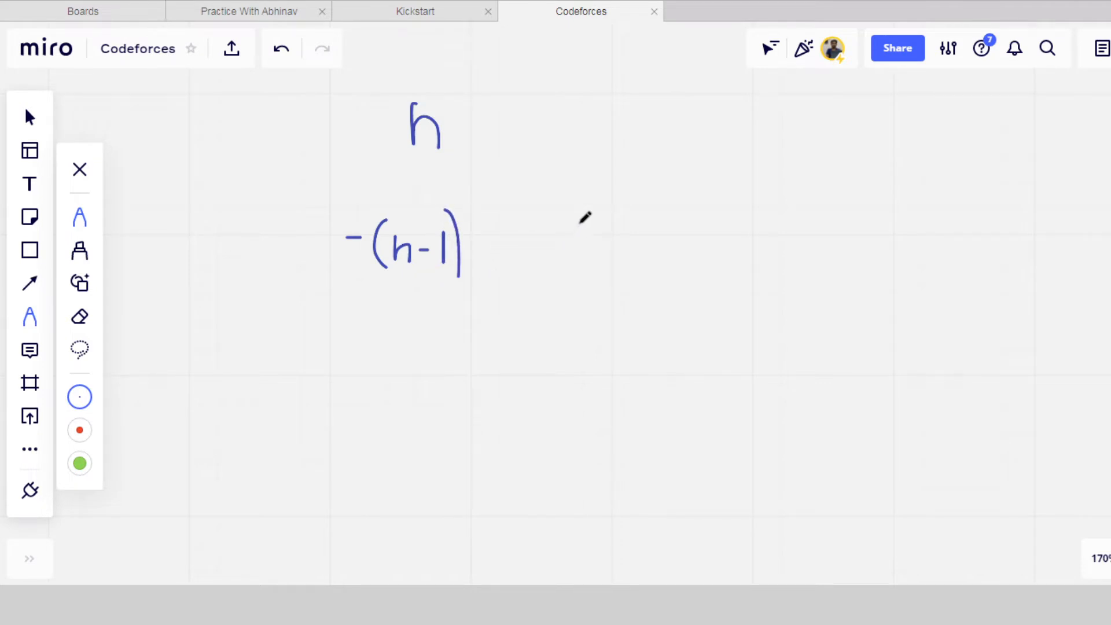
{"action": "left_click_drag", "start_coordinate": [574, 227], "coordinate": [613, 254]}
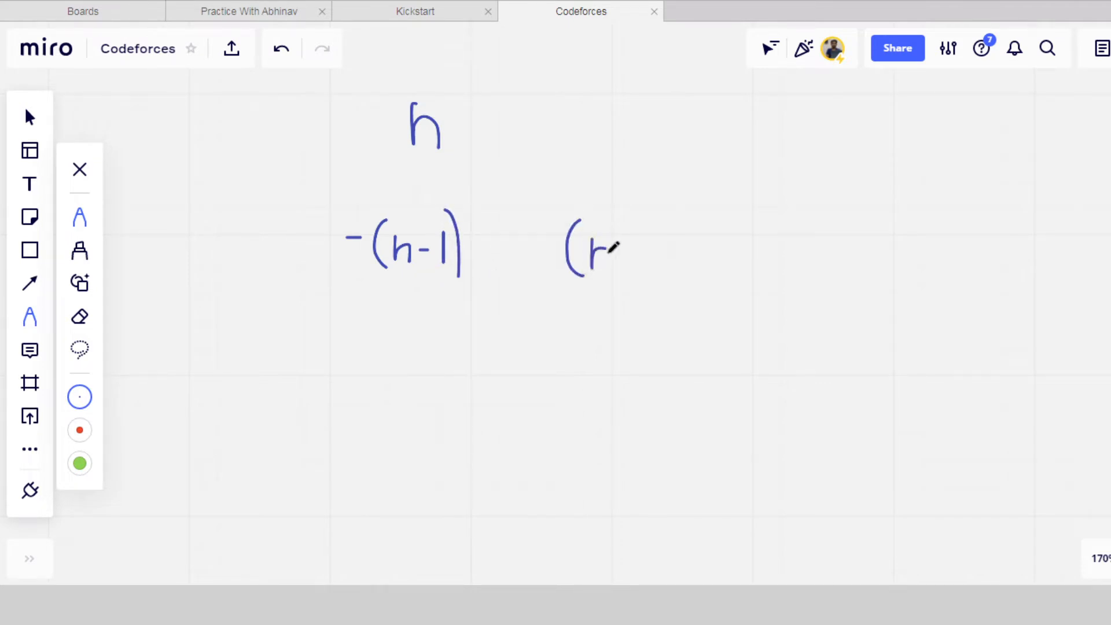
{"action": "left_click_drag", "start_coordinate": [602, 254], "coordinate": [627, 276]}
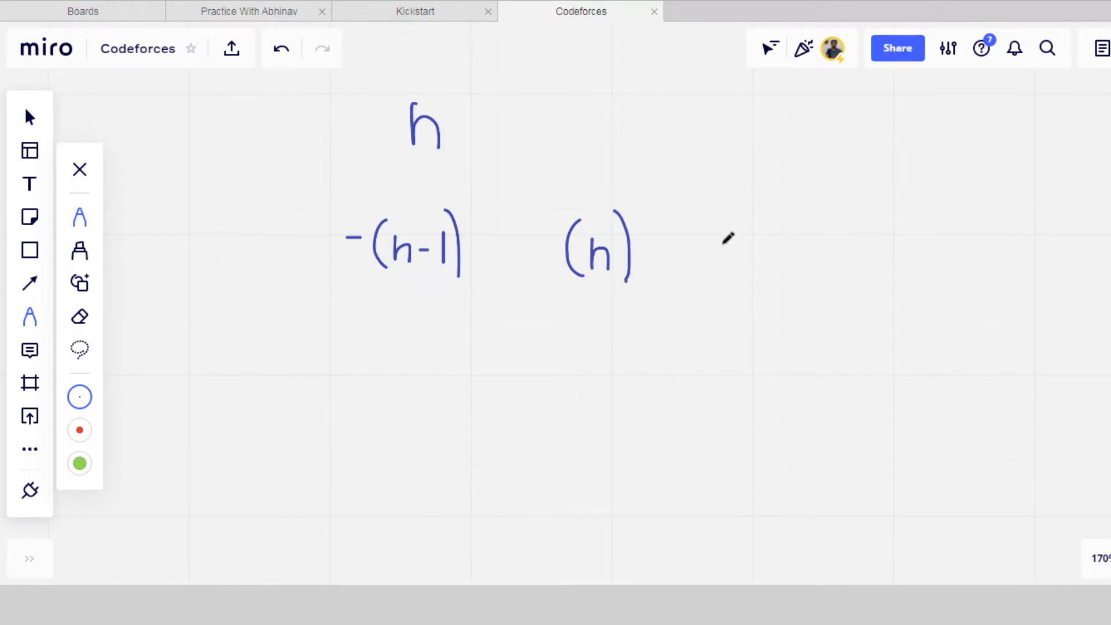
{"action": "left_click_drag", "start_coordinate": [722, 254], "coordinate": [801, 258]}
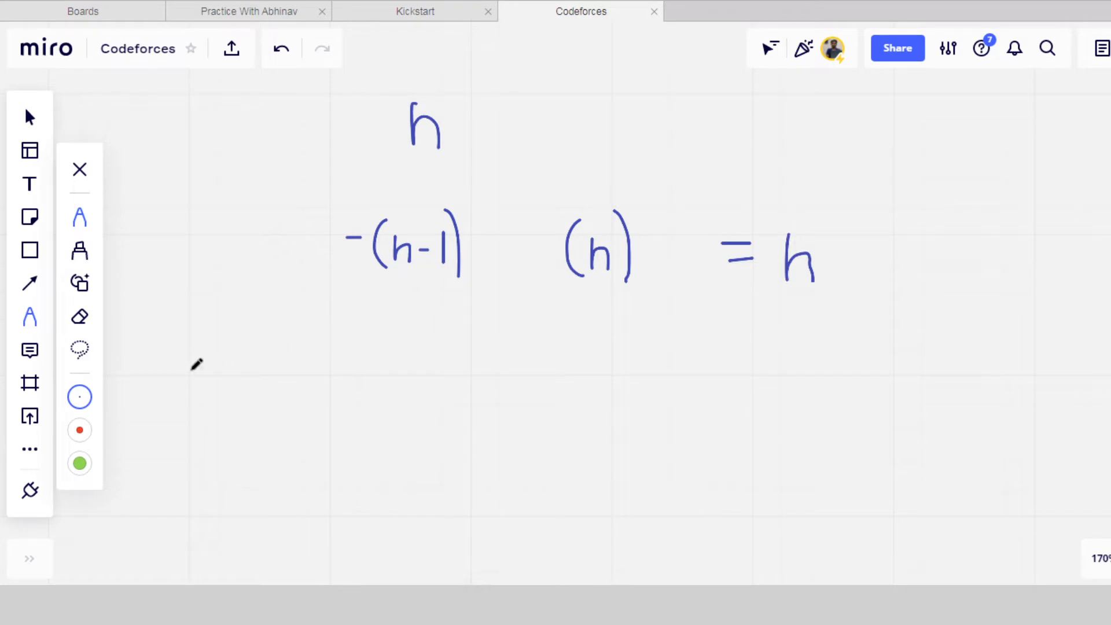
Handwrite the expanded sum -(n-1)-(n-2)-(n-3)…0…(n-2) term by term
{"action": "left_click_drag", "start_coordinate": [198, 368], "coordinate": [241, 397]}
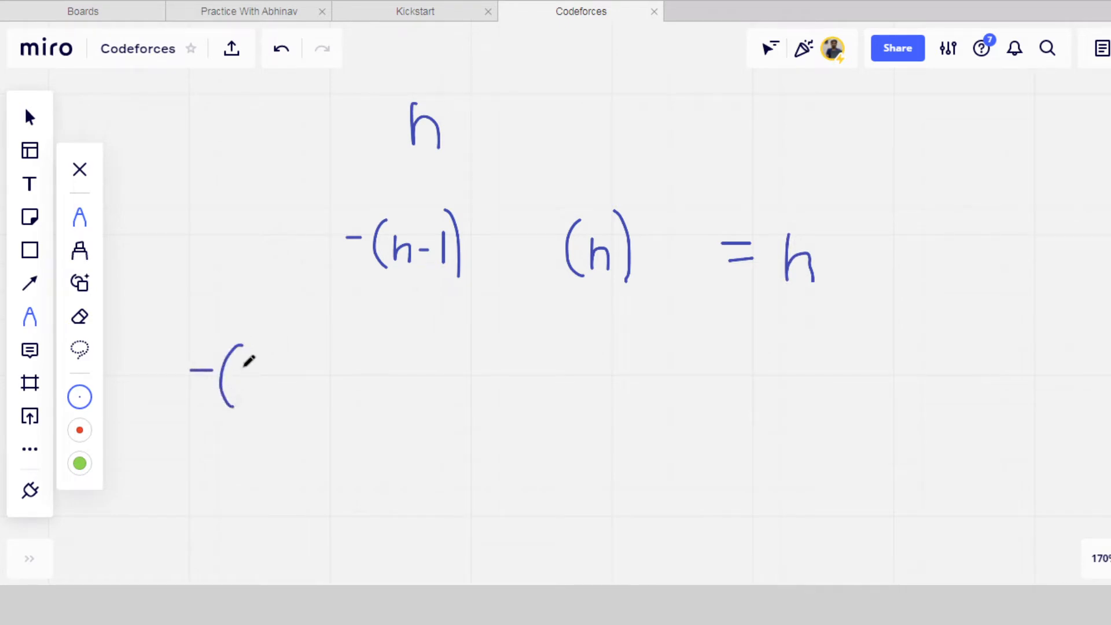
{"action": "left_click_drag", "start_coordinate": [241, 375], "coordinate": [297, 375]}
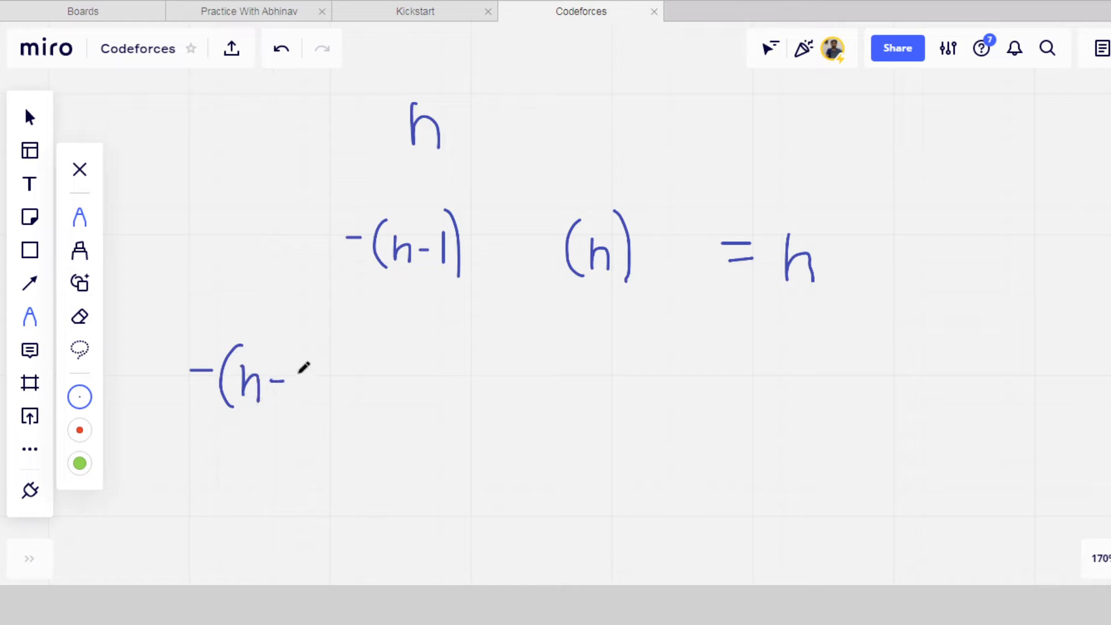
{"action": "left_click_drag", "start_coordinate": [290, 383], "coordinate": [323, 397]}
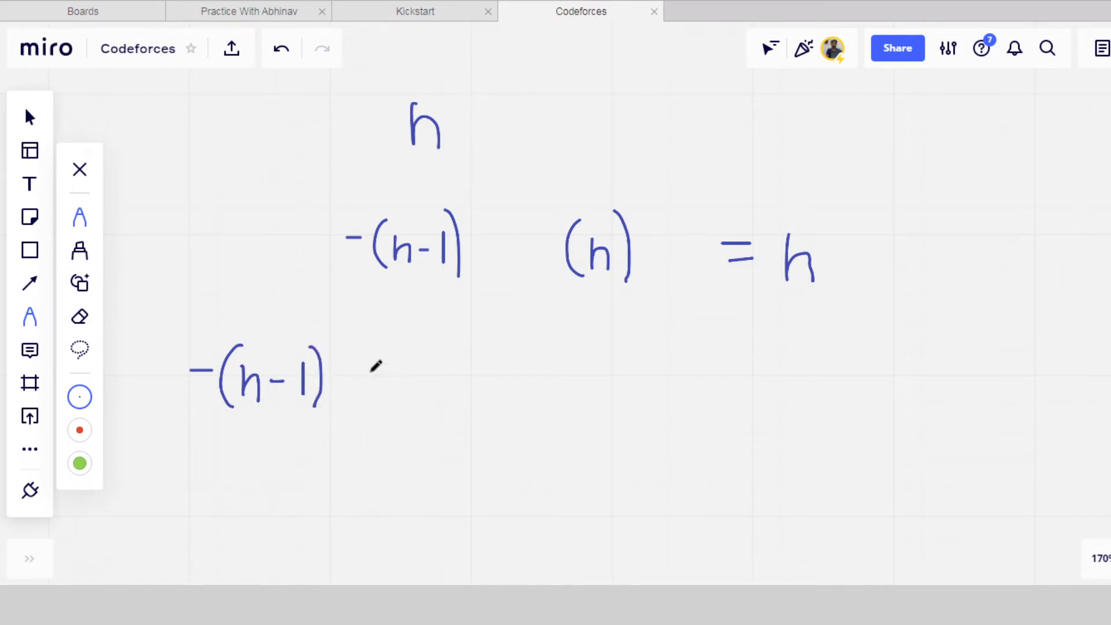
{"action": "left_click_drag", "start_coordinate": [343, 380], "coordinate": [397, 383]}
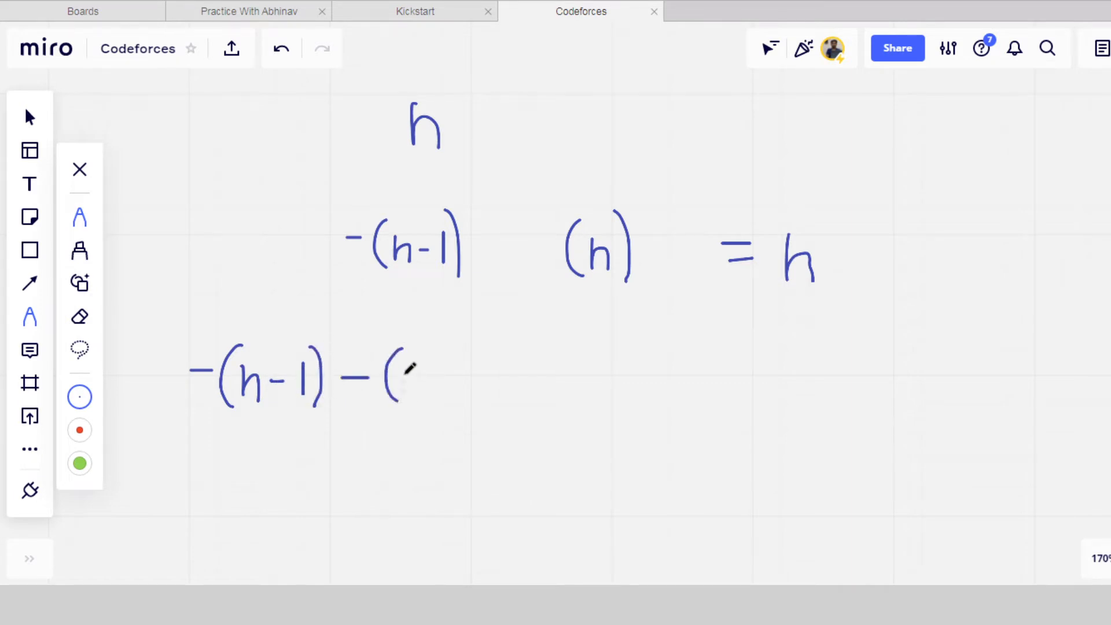
{"action": "left_click_drag", "start_coordinate": [404, 375], "coordinate": [453, 368]}
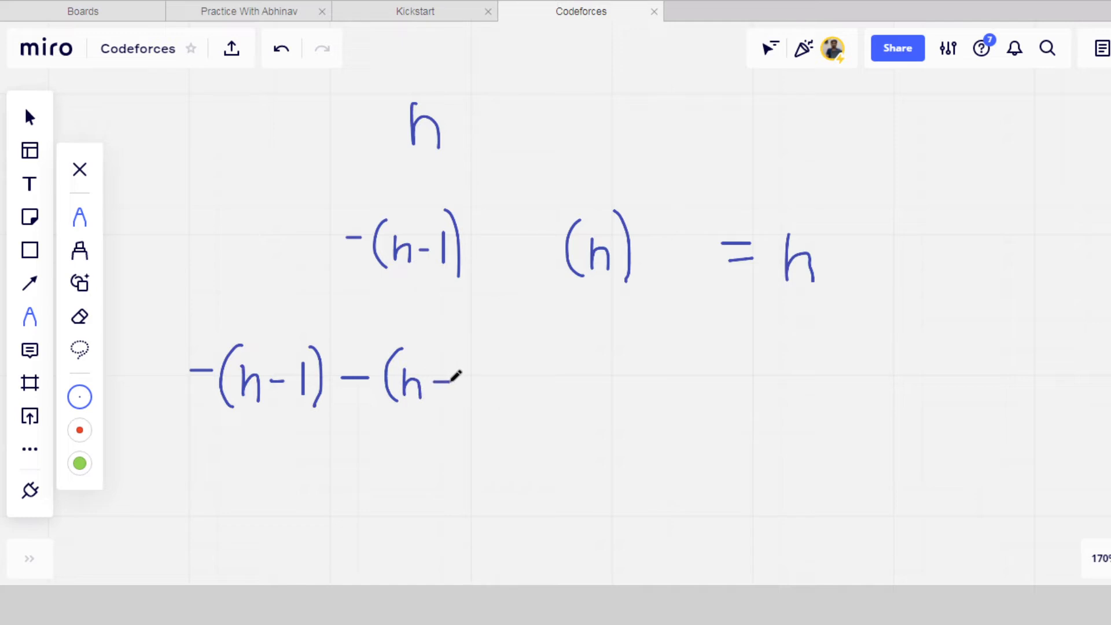
{"action": "left_click_drag", "start_coordinate": [453, 361], "coordinate": [489, 383]}
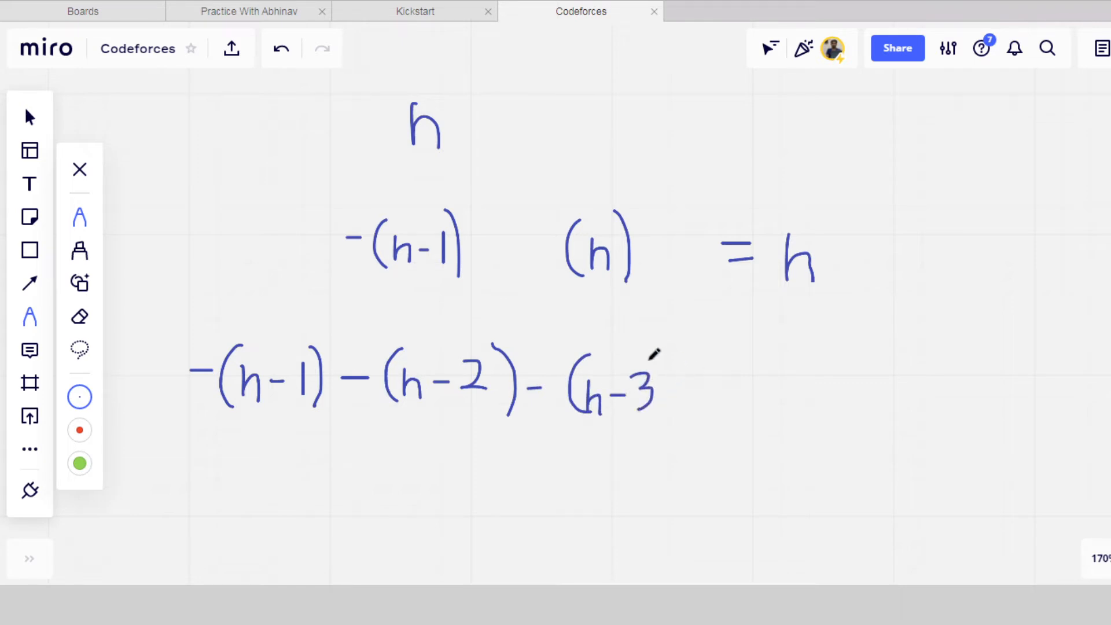
{"action": "left_click_drag", "start_coordinate": [659, 375], "coordinate": [779, 407]}
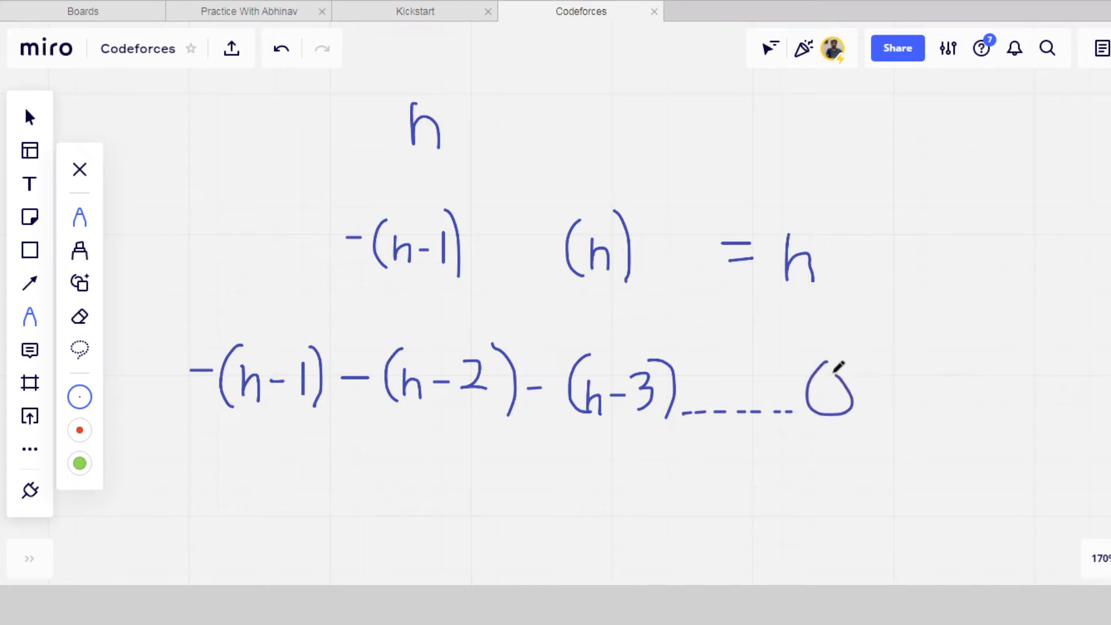
{"action": "left_click_drag", "start_coordinate": [851, 387], "coordinate": [949, 397]}
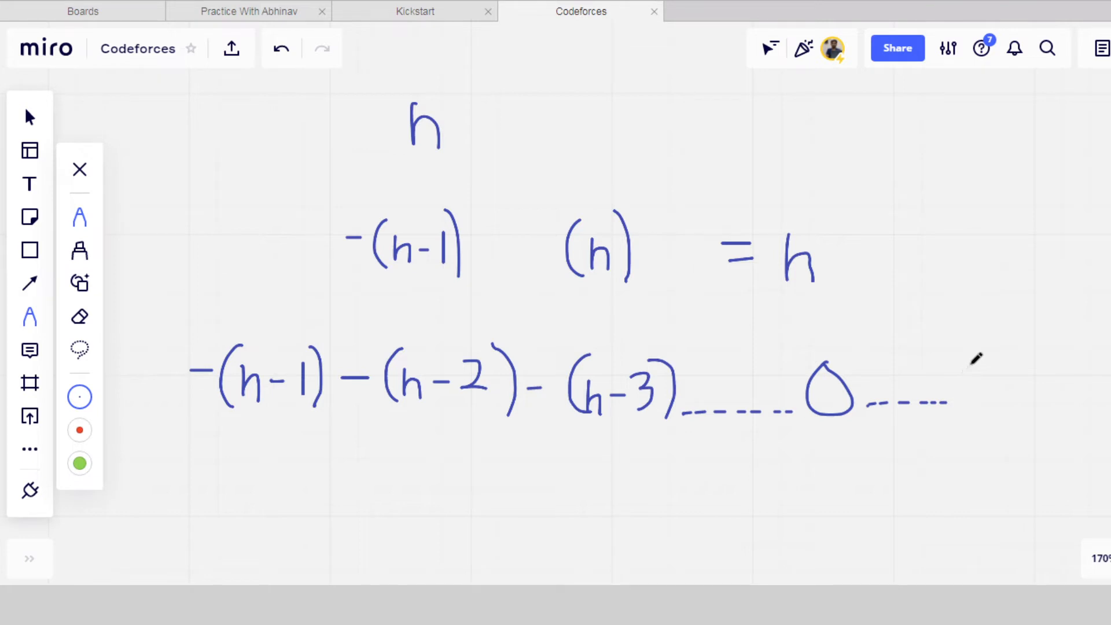
{"action": "left_click_drag", "start_coordinate": [960, 368], "coordinate": [999, 410]}
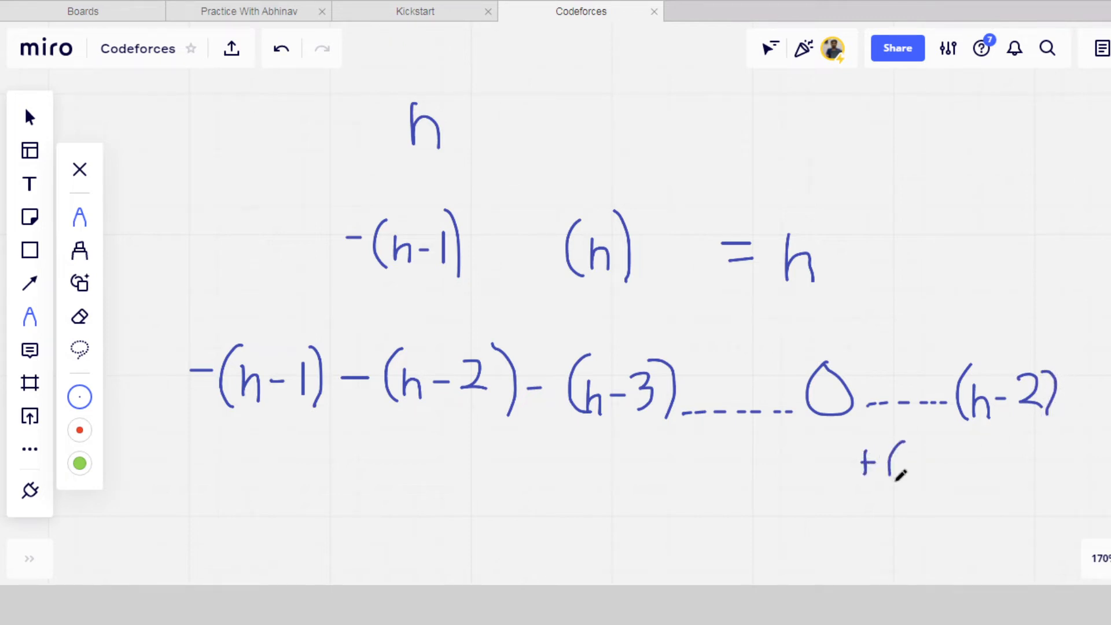
Add +(n-1)+n, cross out the cancelling pairs, circle the leftover n and start the = result line
{"action": "left_click_drag", "start_coordinate": [888, 464], "coordinate": [939, 464]}
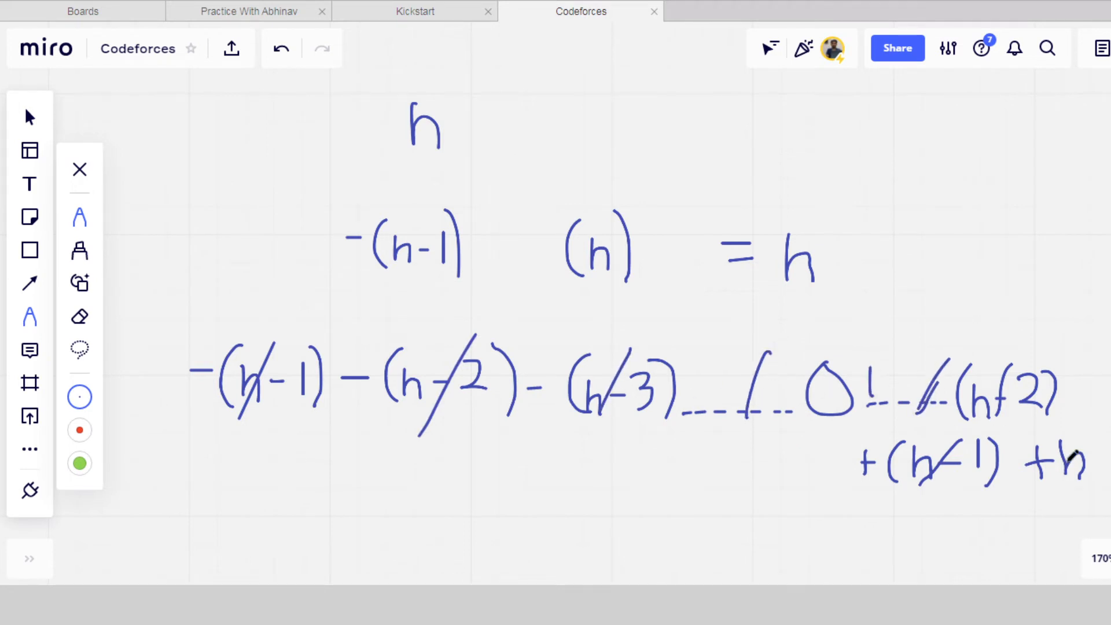
{"action": "left_click_drag", "start_coordinate": [1055, 440], "coordinate": [1098, 496]}
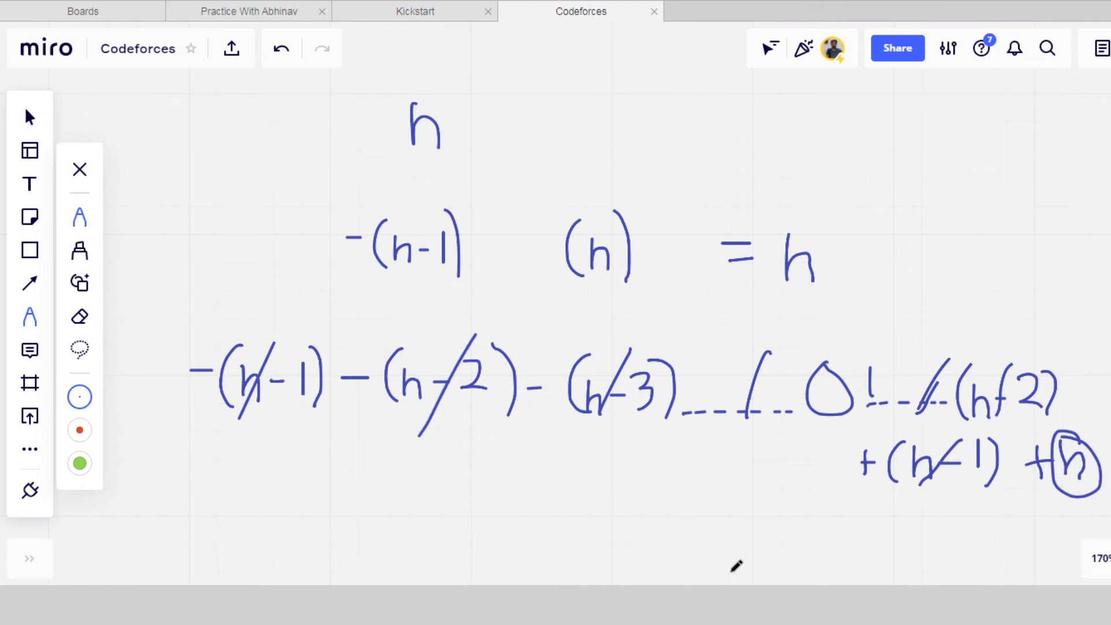
{"action": "left_click_drag", "start_coordinate": [711, 528], "coordinate": [747, 542]}
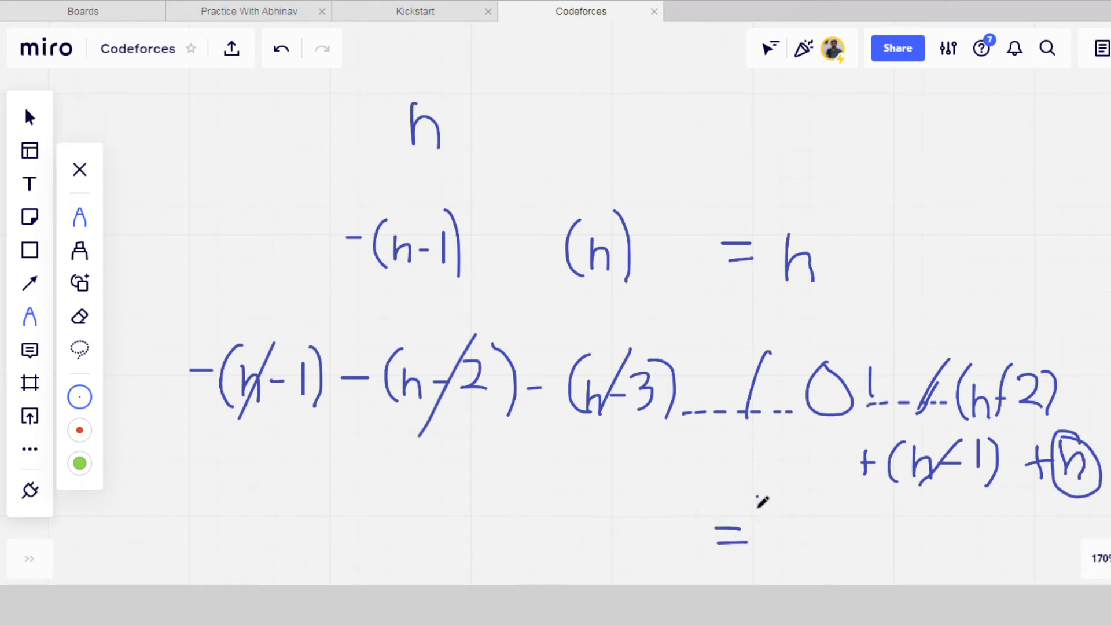
{"action": "left_click_drag", "start_coordinate": [754, 497], "coordinate": [783, 545]}
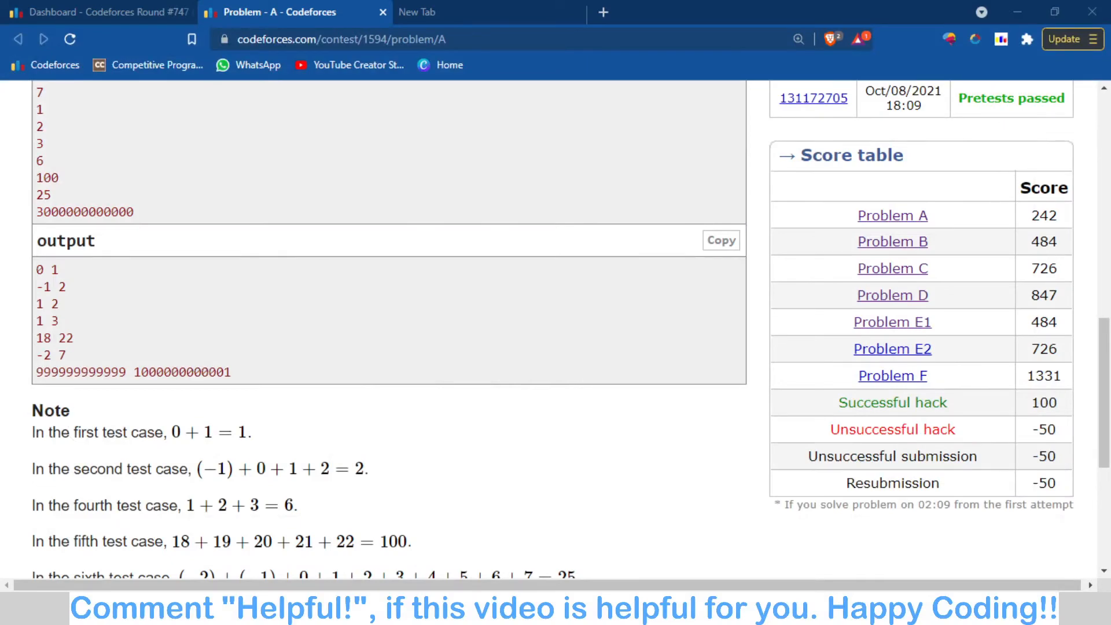
{"action": "mouse_move", "coordinate": [898, 543]}
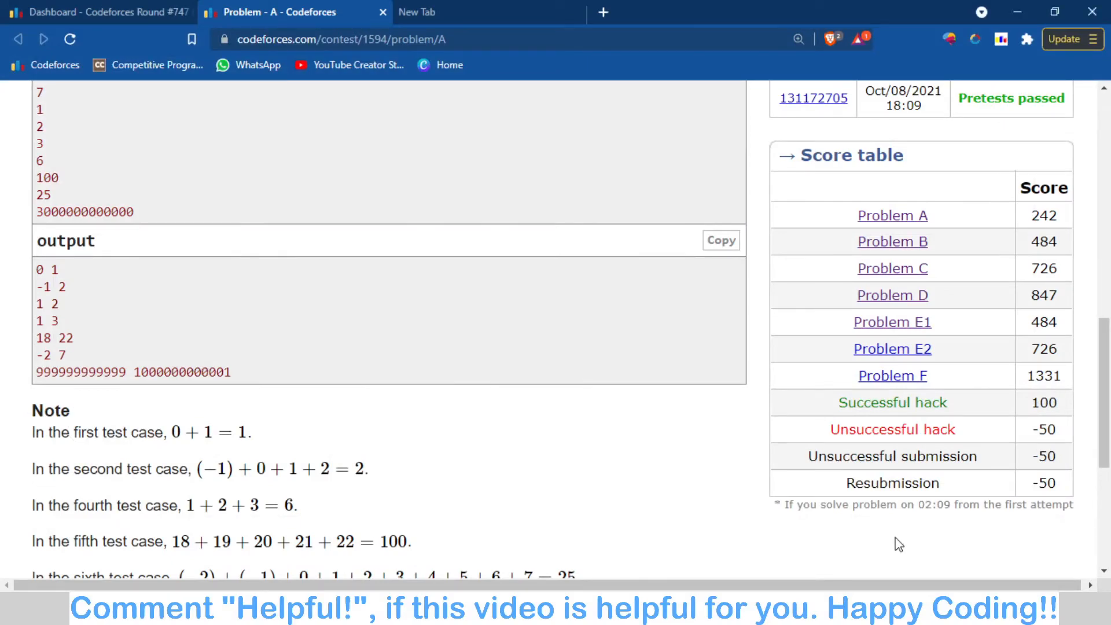
Open submission 131172705 for problem 1594A from the Last submissions list
{"action": "scroll", "scroll_direction": "up", "scroll_amount": 3}
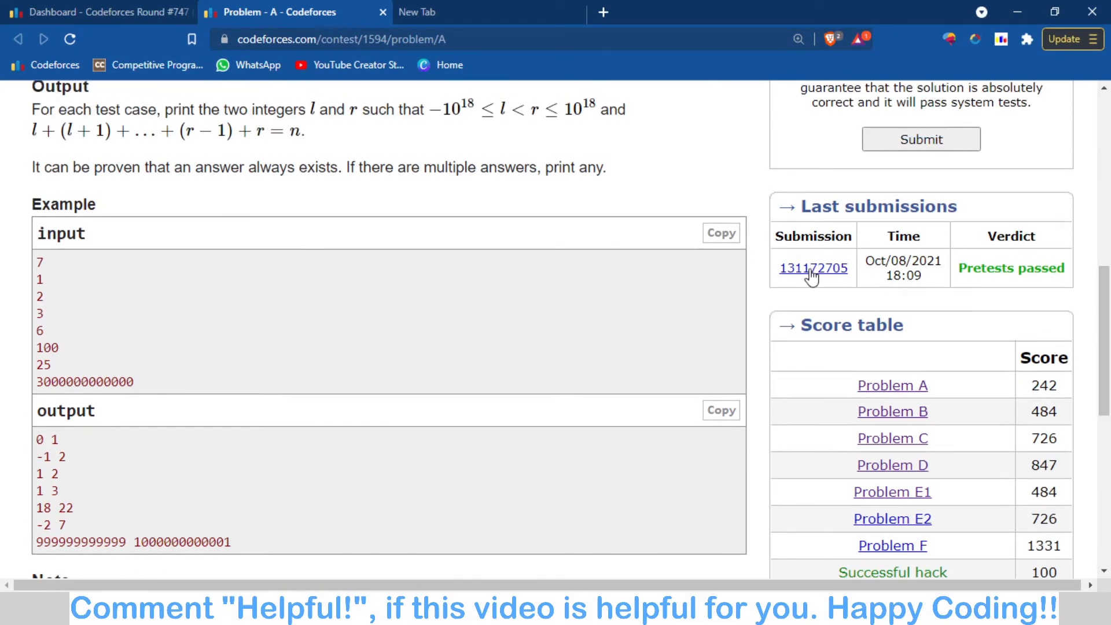
{"action": "left_click", "coordinate": [812, 267]}
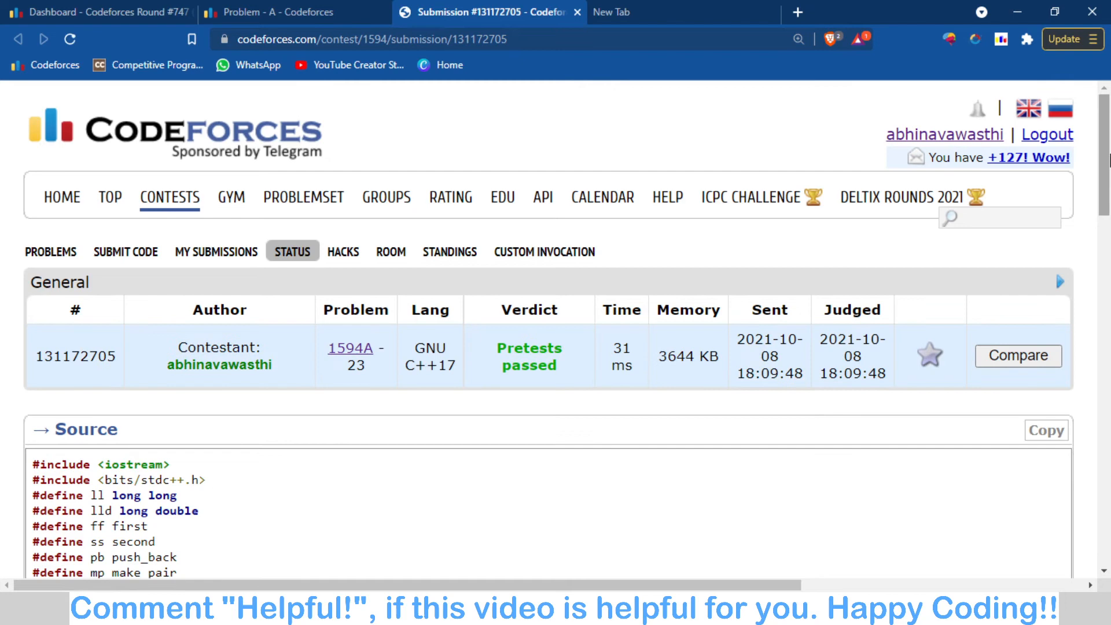
Show the asquare() source with the cout line printing -1*(n-1) and n
{"action": "scroll", "scroll_direction": "down", "scroll_amount": 3}
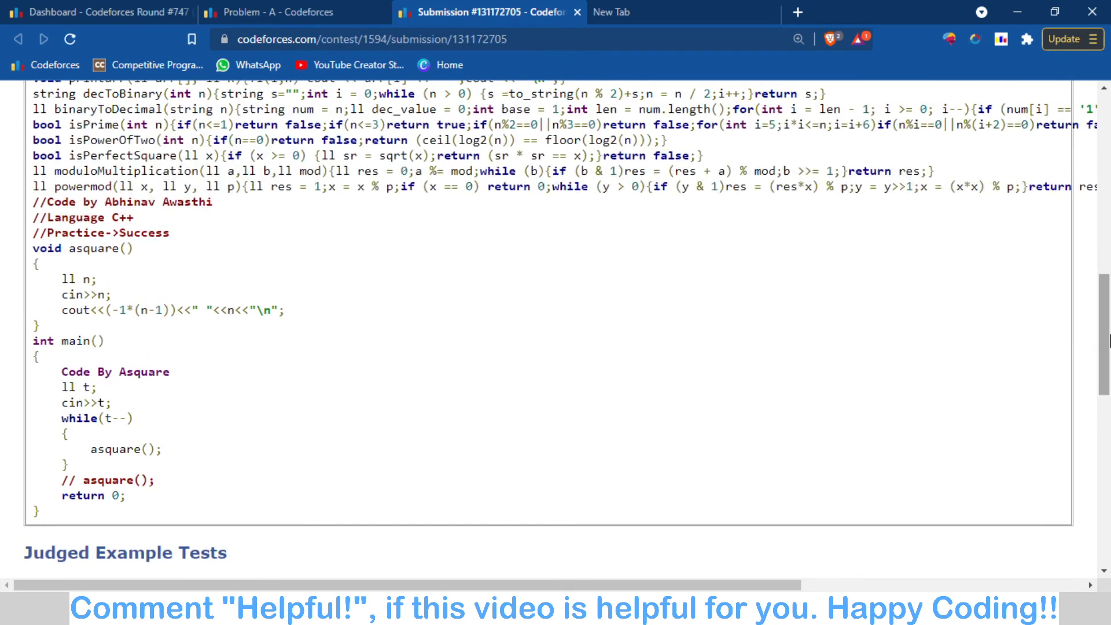
{"action": "left_click", "coordinate": [110, 310]}
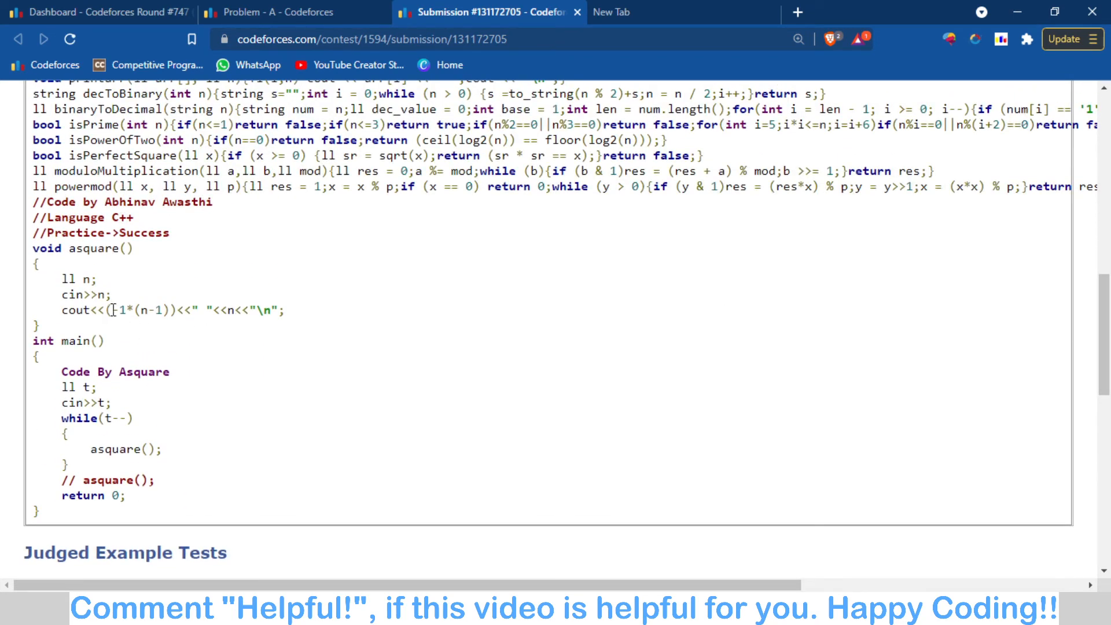